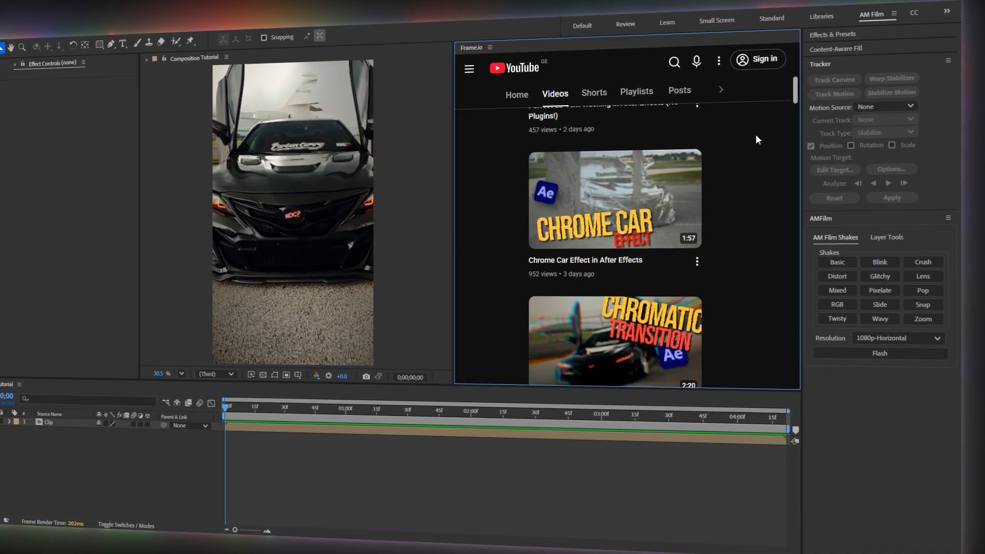
Close the Frame.io panel beside the Composition viewer, leaving the Tutorial car clip visible
click(613, 198)
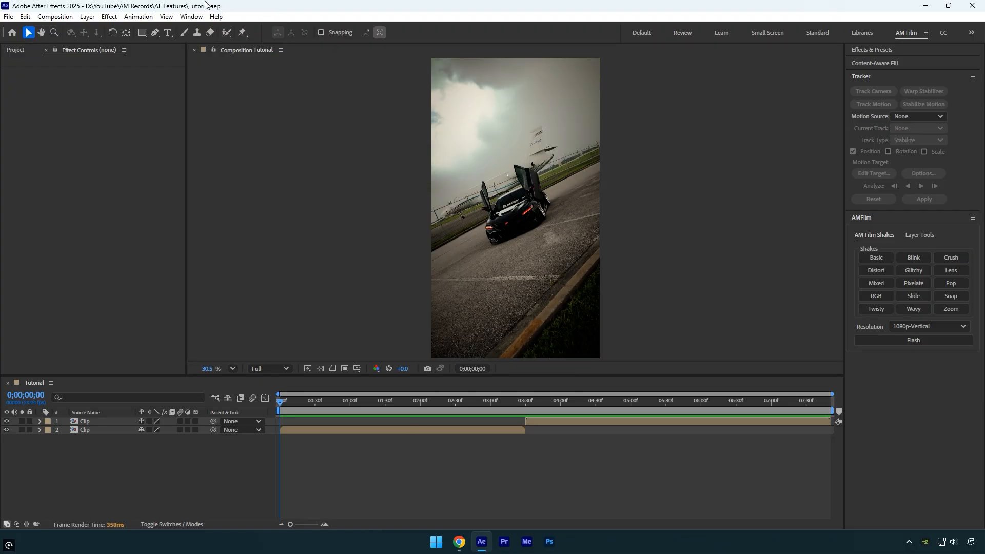
click(191, 16)
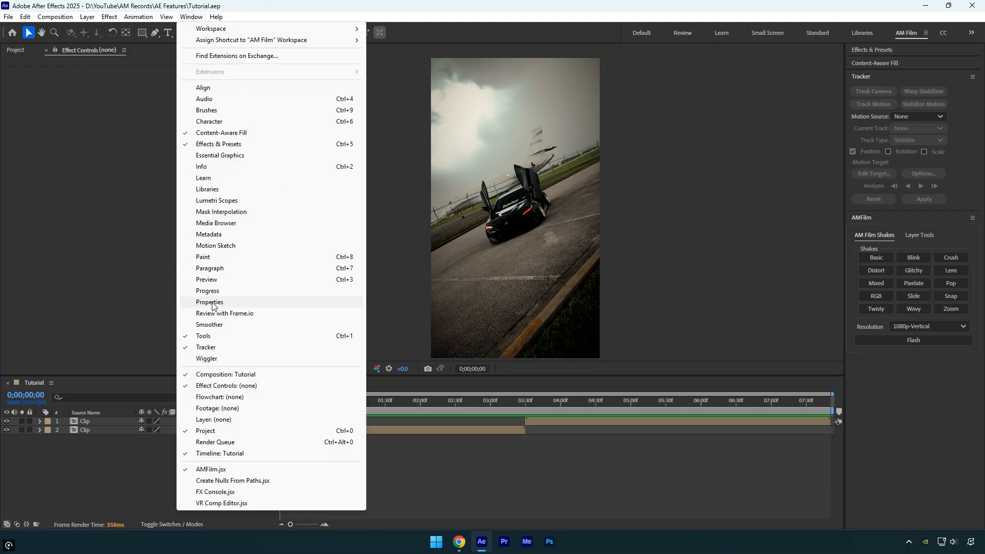
click(224, 313)
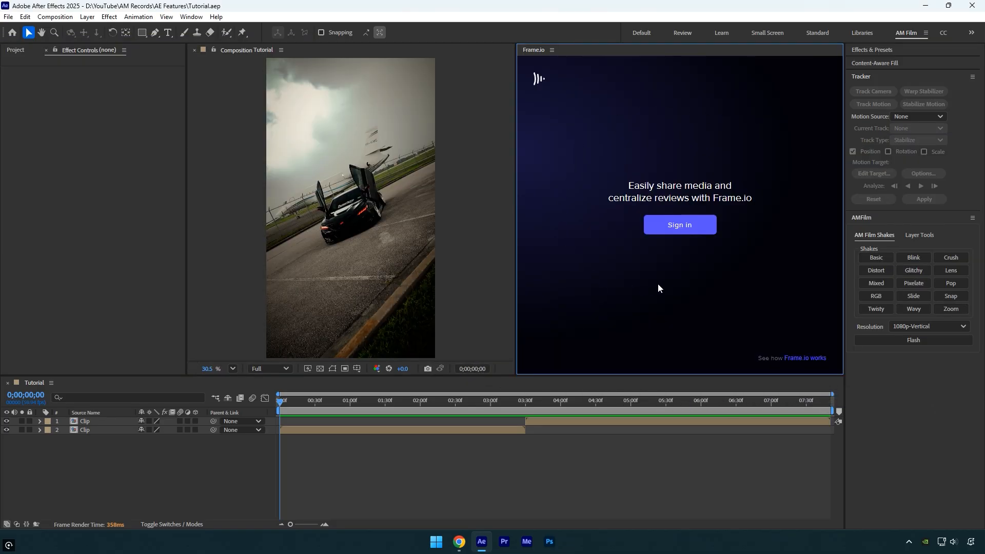
click(459, 546)
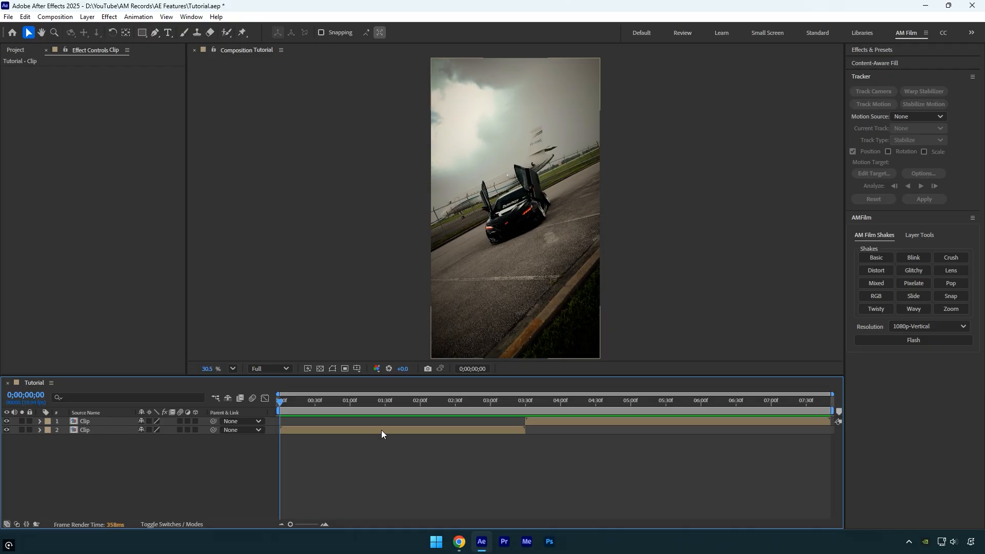
Bring up the context menu for the second car clip layer
right_click(381, 434)
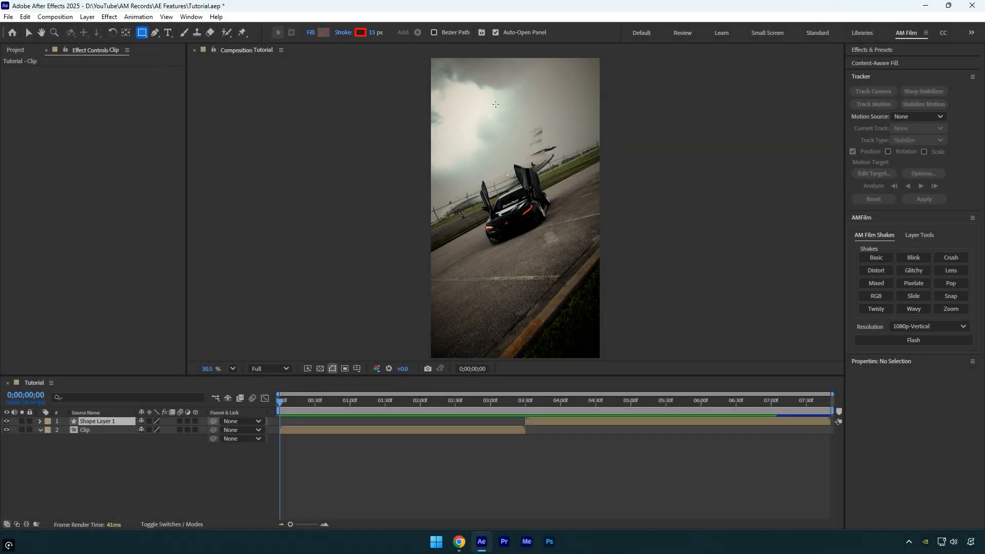
Enable Center Anchor Point in New Shape Layers in General preferences, then redraw the rectangle
drag(469, 85, 561, 143)
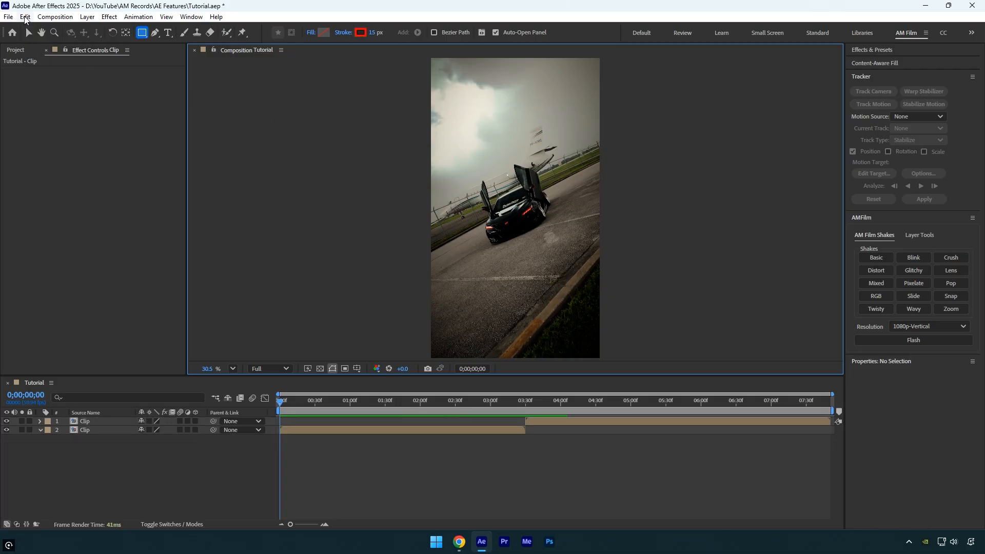
click(25, 16)
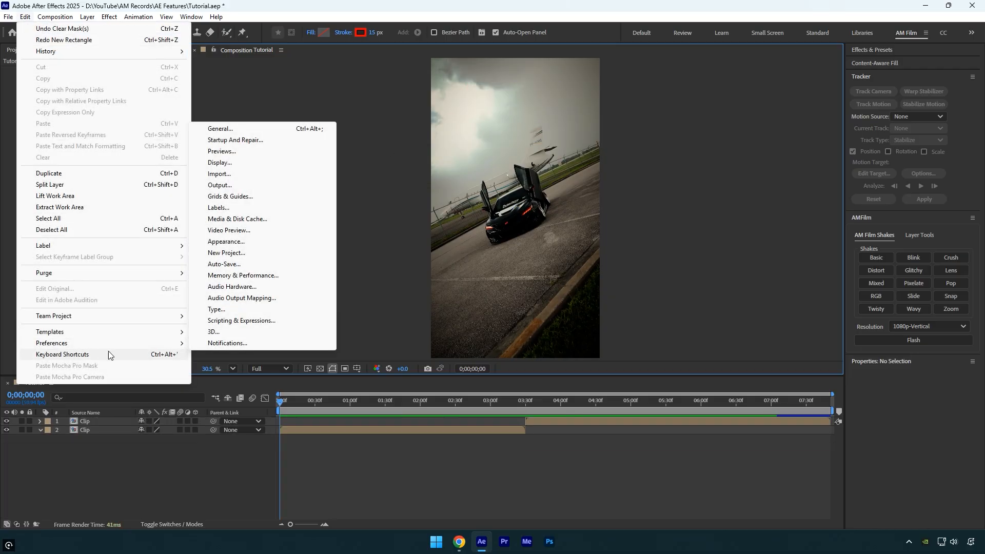
click(221, 128)
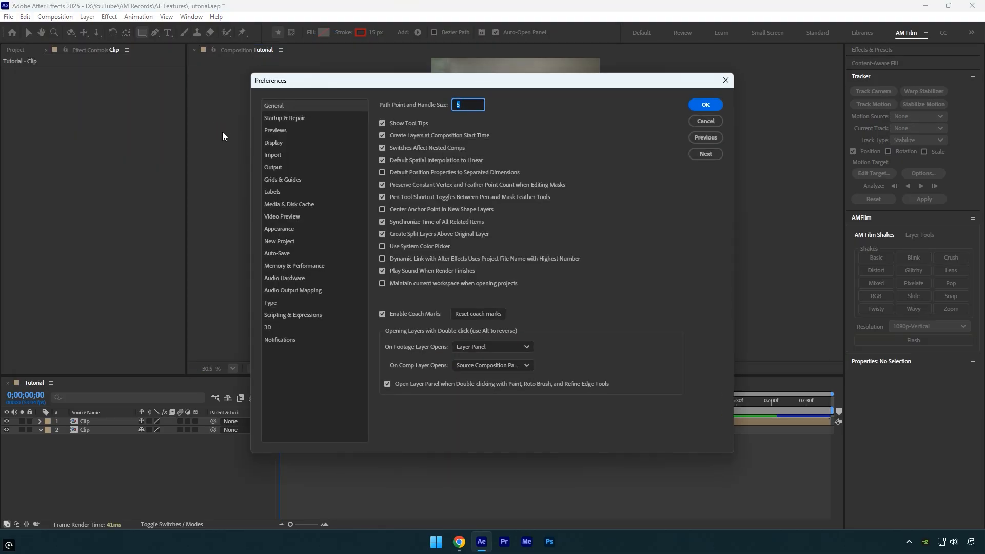
click(381, 210)
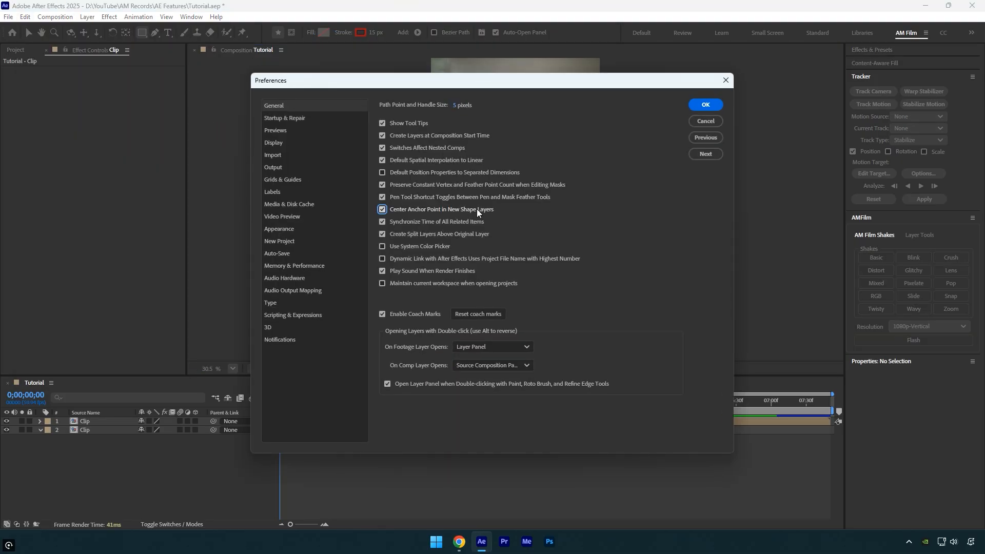
click(704, 104)
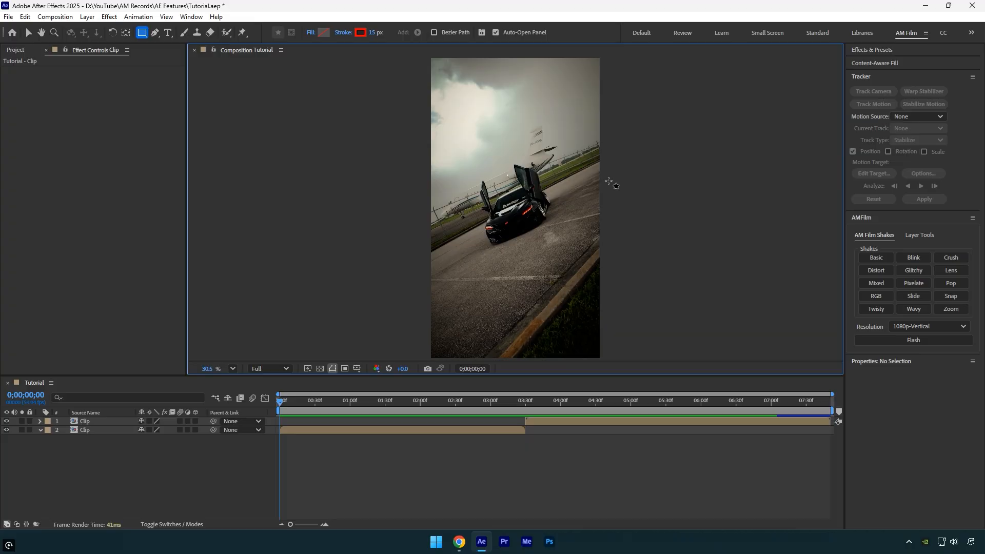
drag(467, 85, 573, 170)
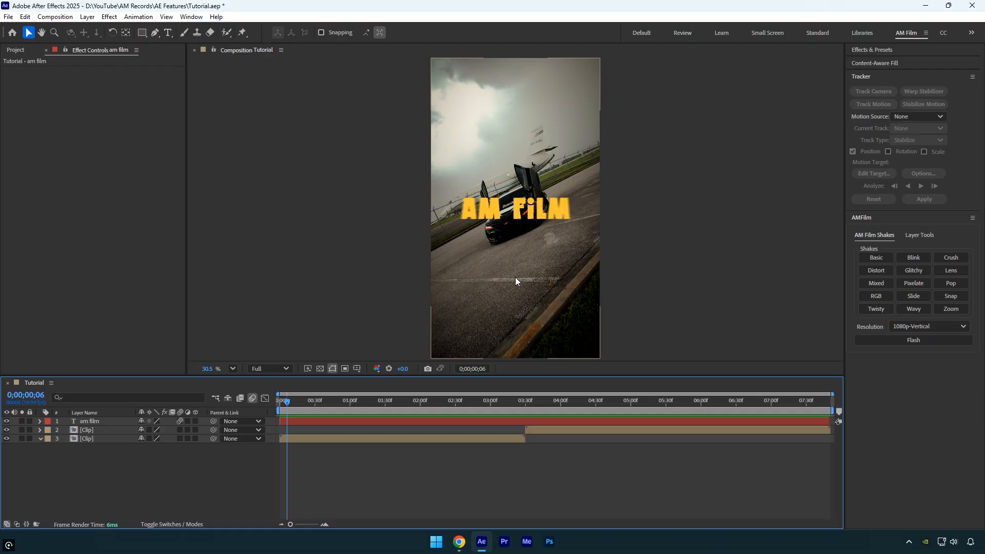
Set Shutter Angle to 720 in the Tutorial composition's Advanced settings
click(54, 16)
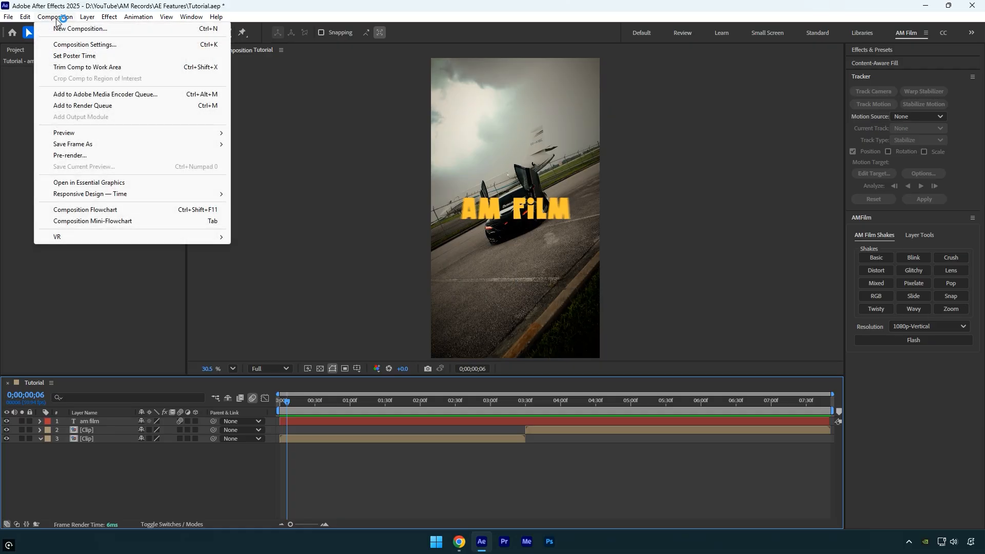
click(84, 44)
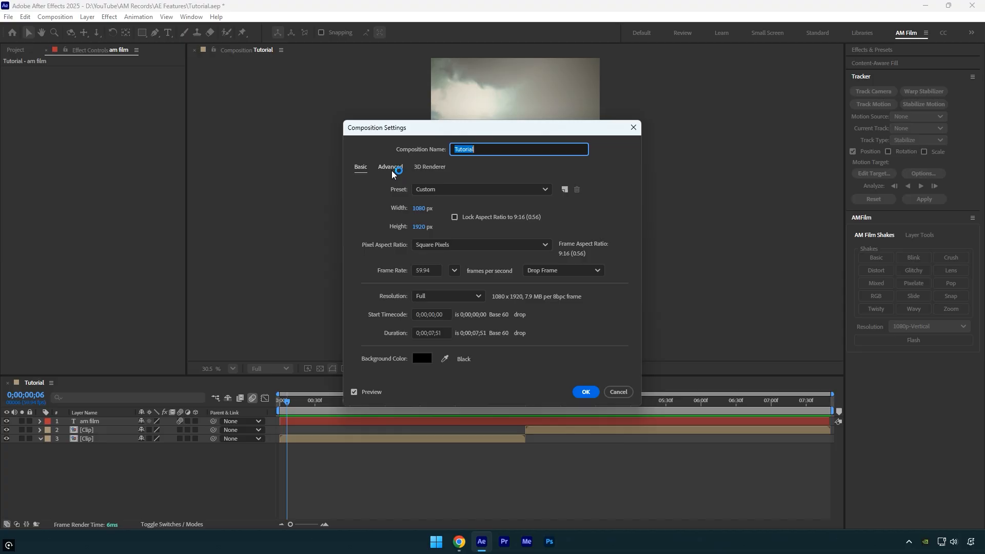
click(390, 167)
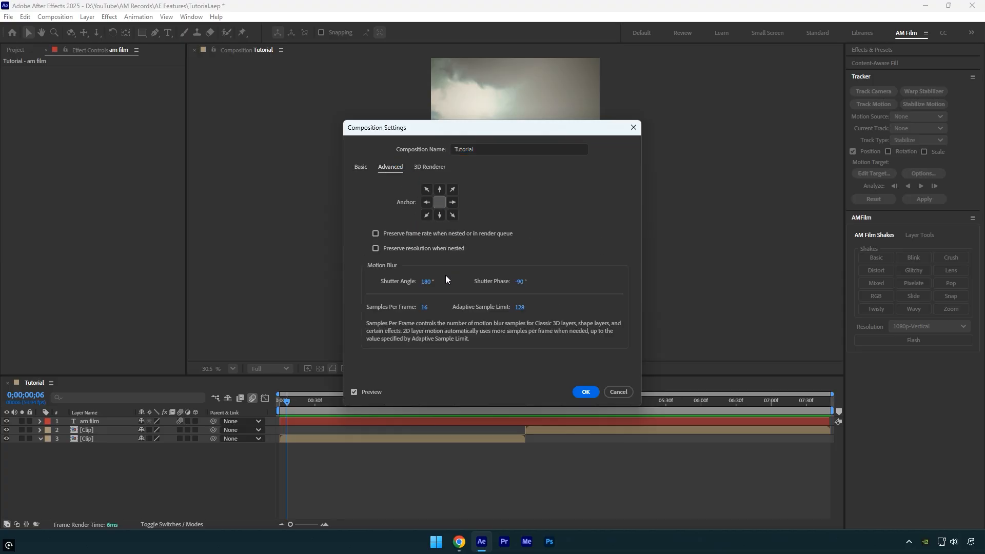
text(720)
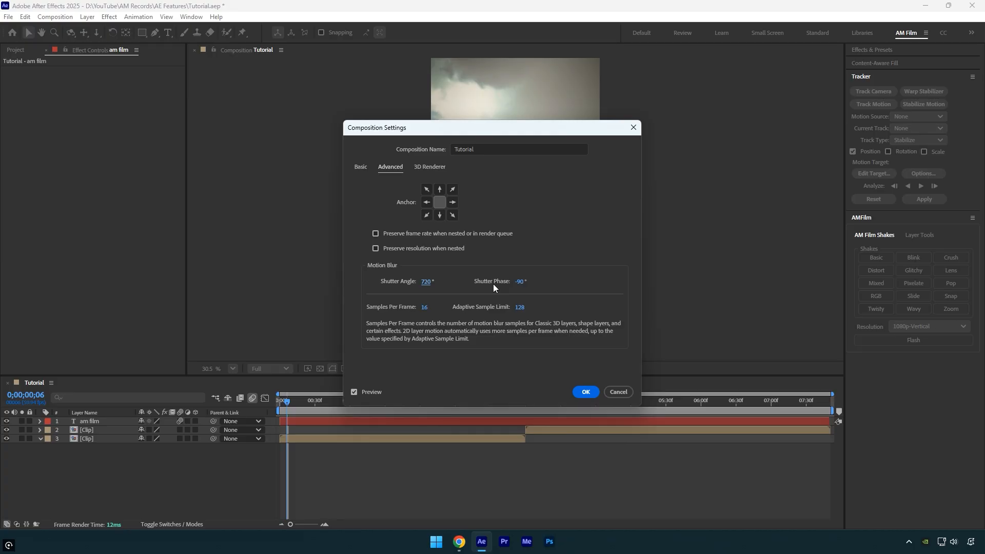
click(585, 392)
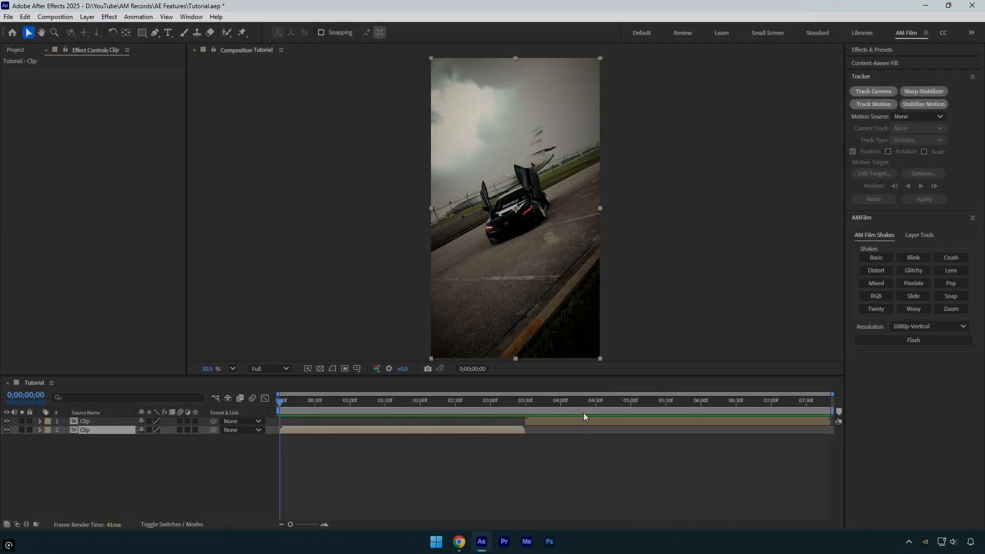
Paint the windshield logo with the Roto Brush and freeze the matte
click(154, 32)
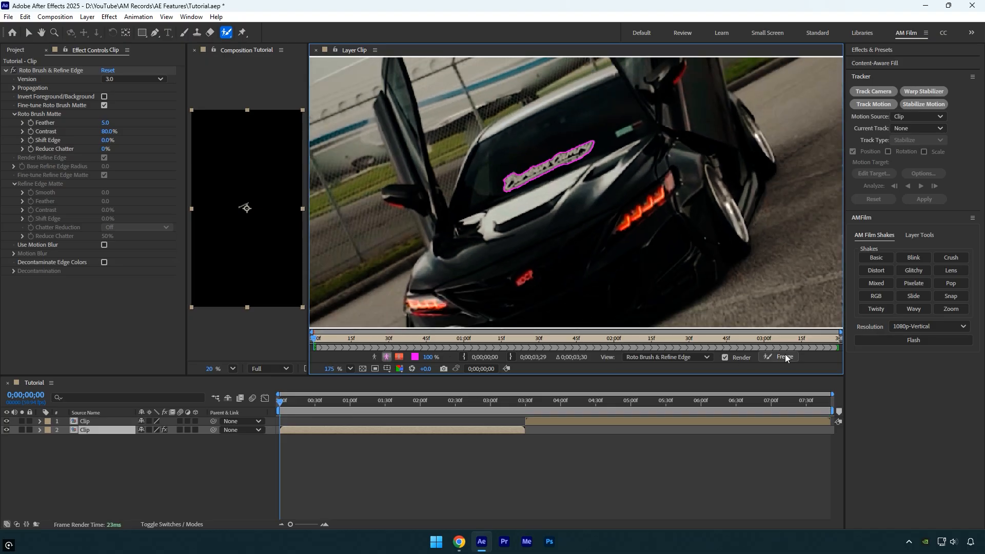
click(780, 357)
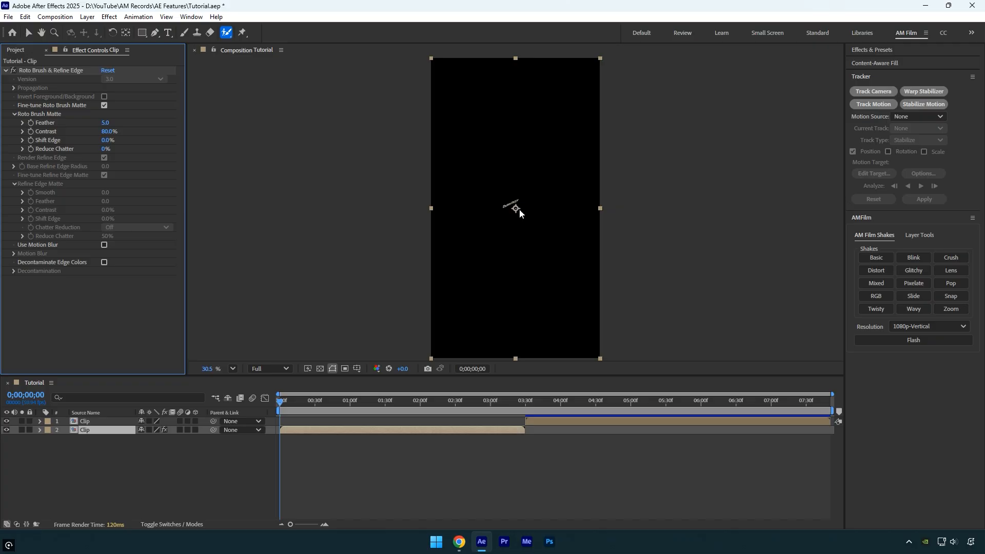
mouse_move(751, 433)
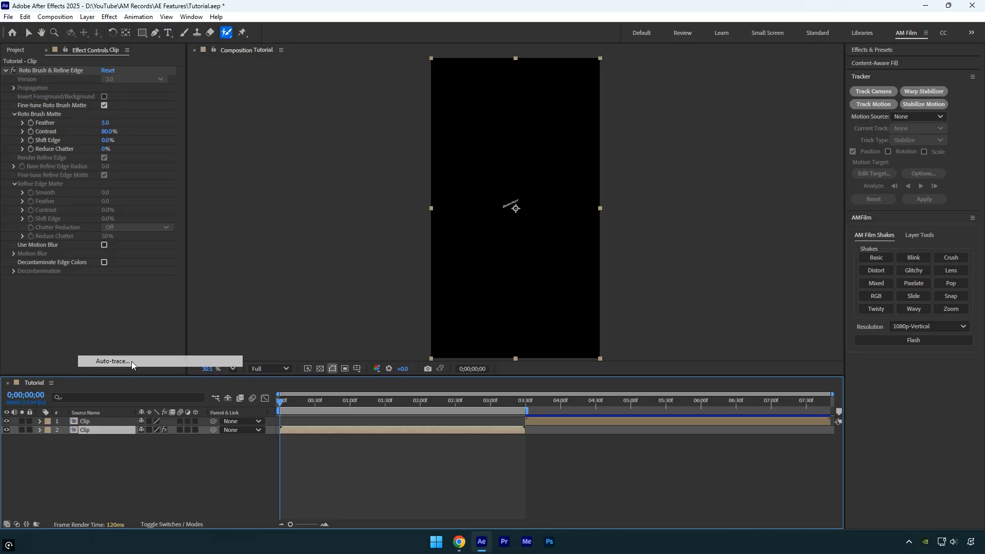
Auto-trace the logo matte over the work area, then check Mask 1 at a later frame
click(112, 361)
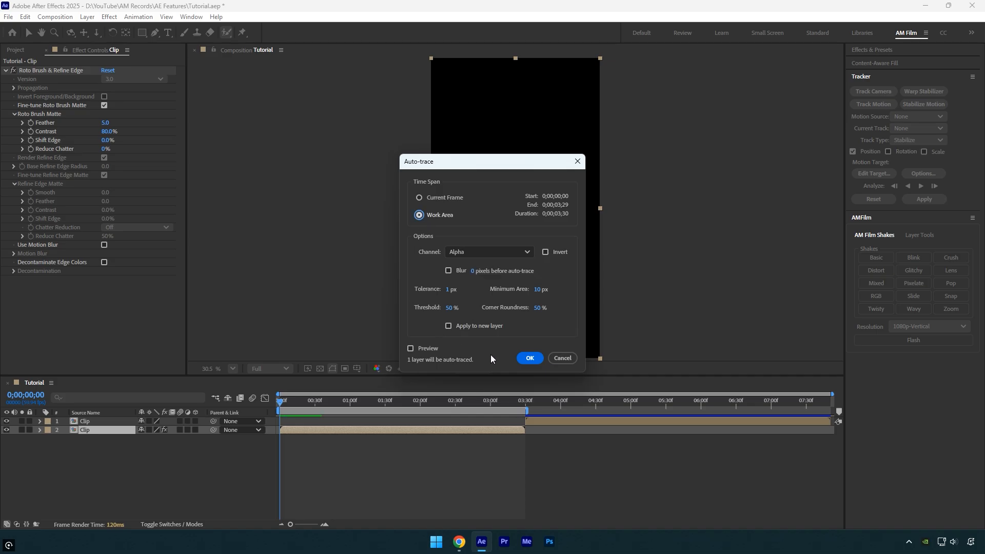
click(529, 358)
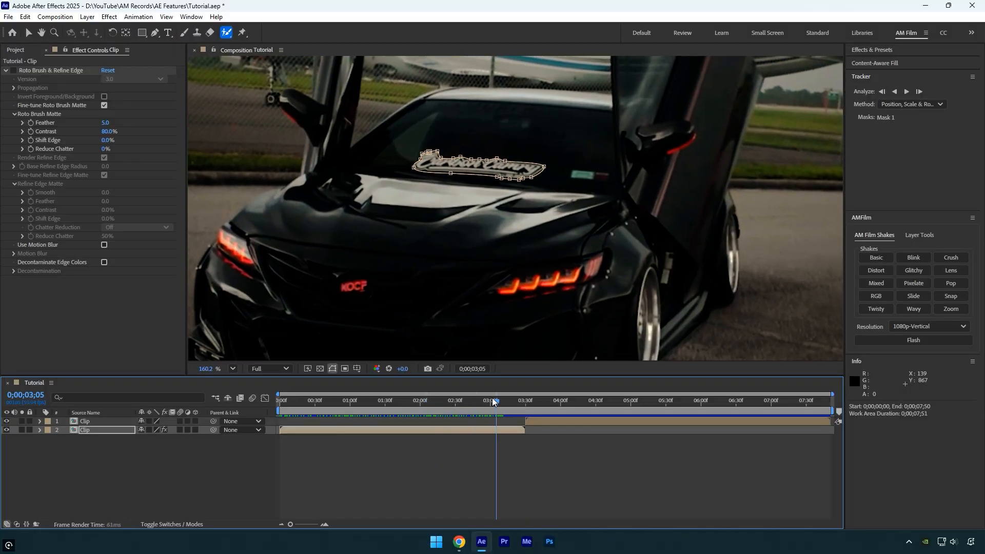
click(397, 400)
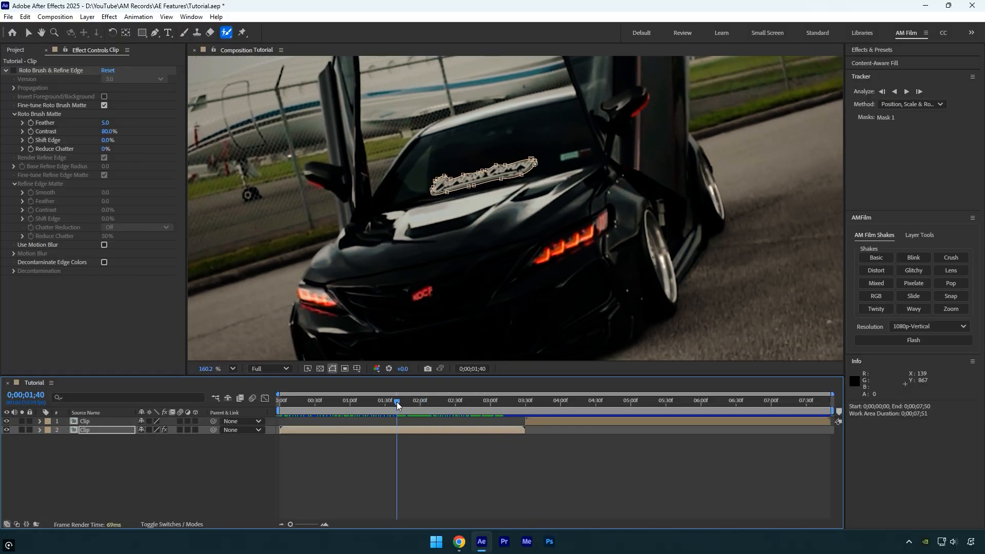
click(38, 431)
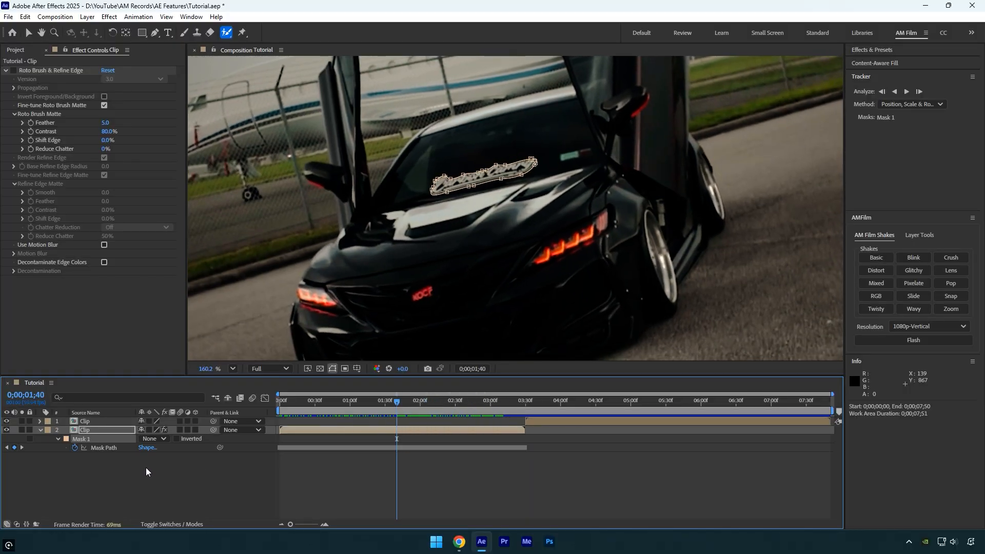
click(153, 439)
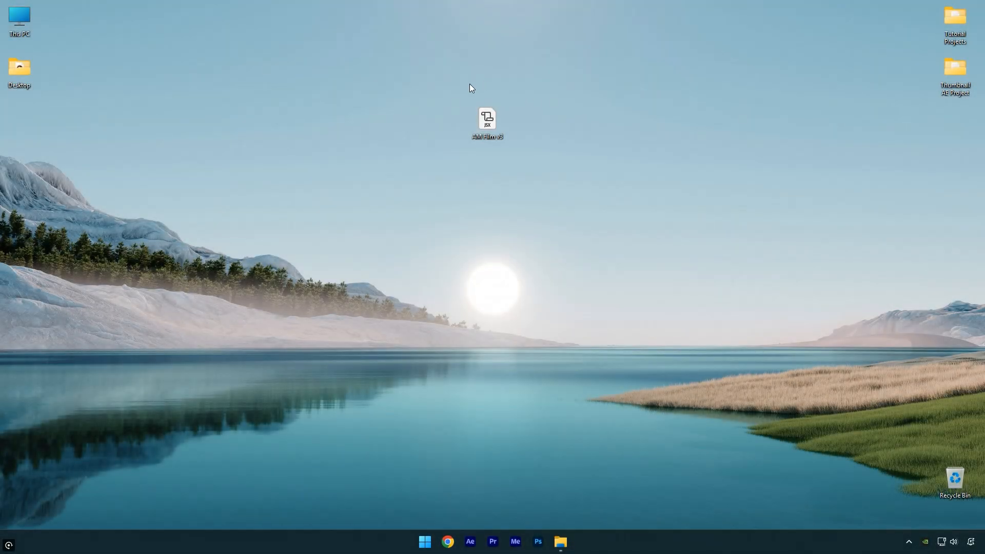
mouse_move(501, 196)
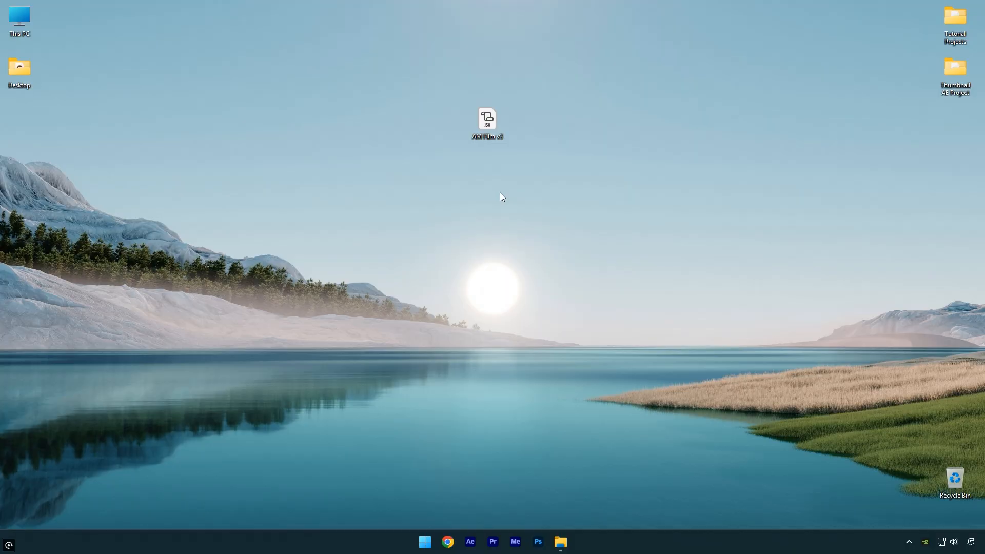
double_click(487, 119)
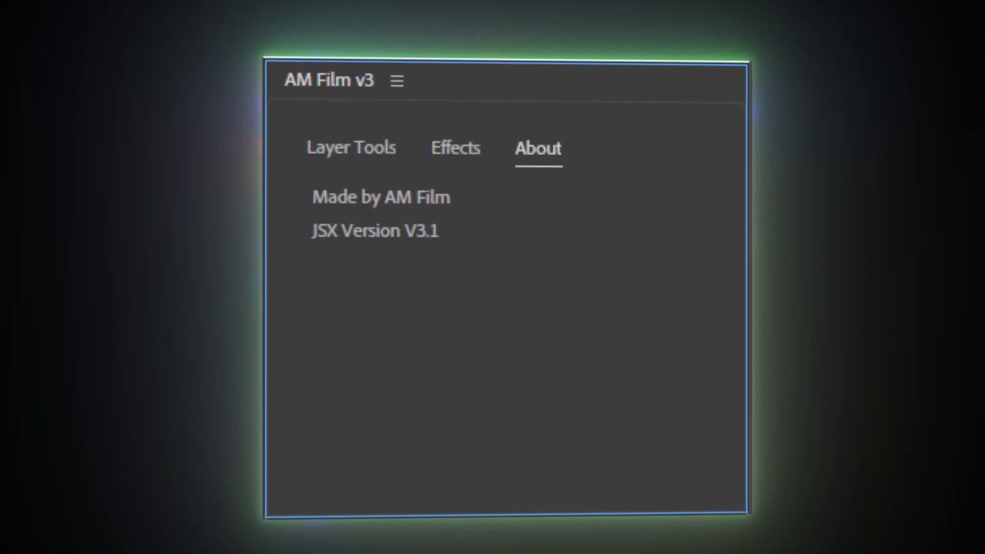
click(350, 148)
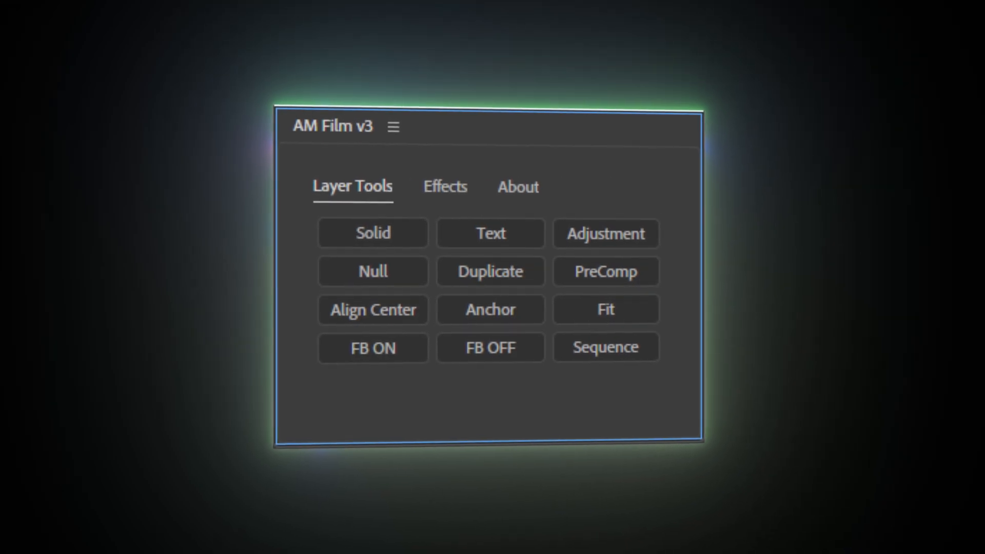
click(445, 185)
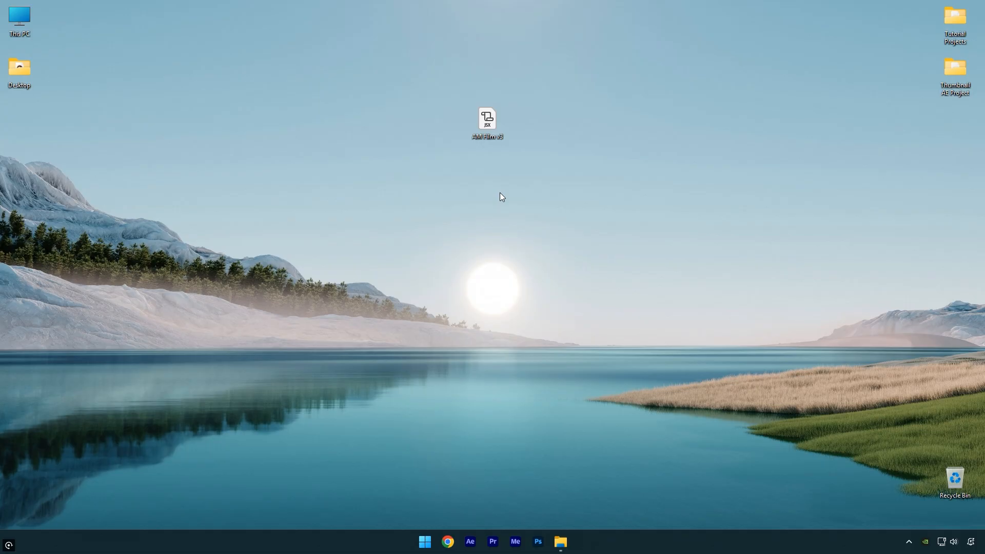
Browse to C:\Program Files and approve administrator permission to move AM Film v3.jsx
double_click(19, 19)
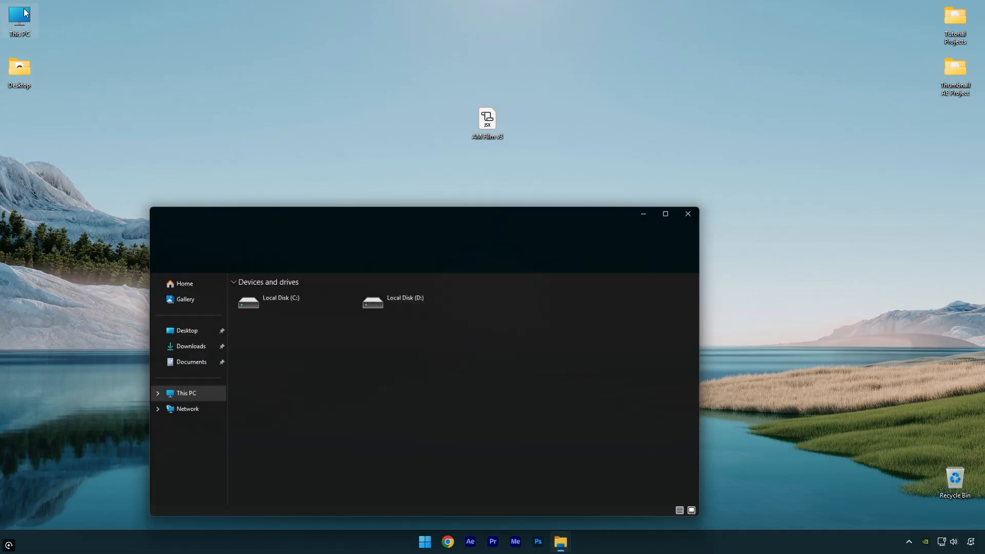
double_click(281, 302)
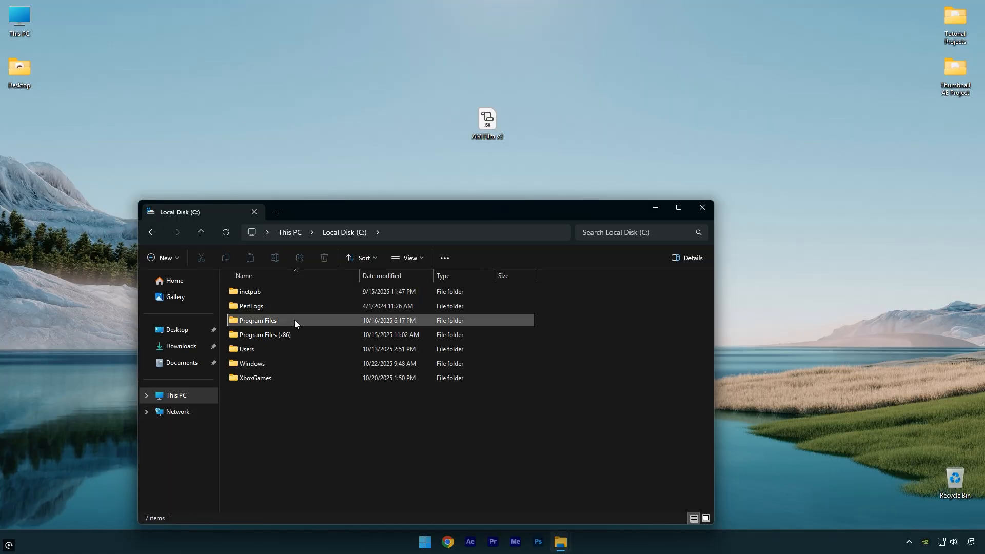
double_click(257, 320)
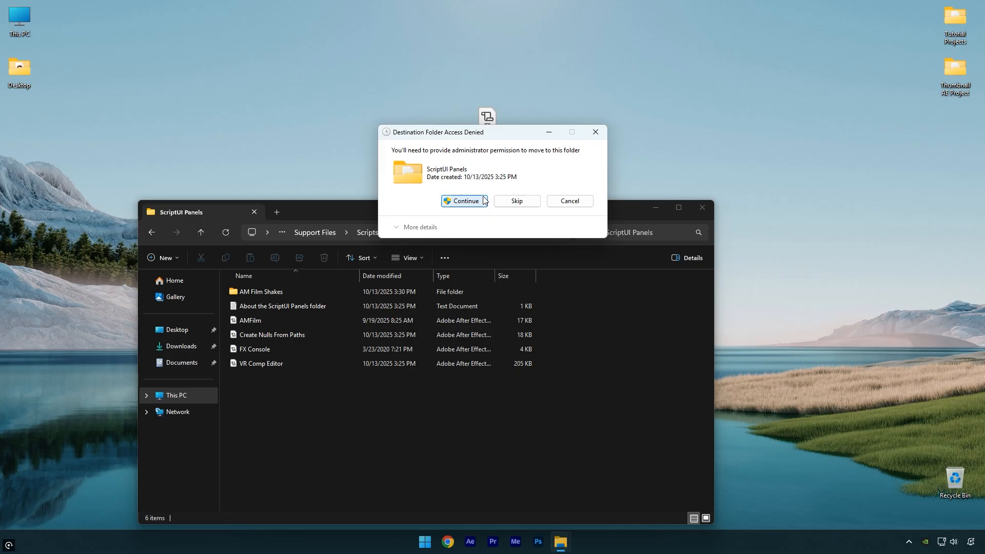
click(463, 201)
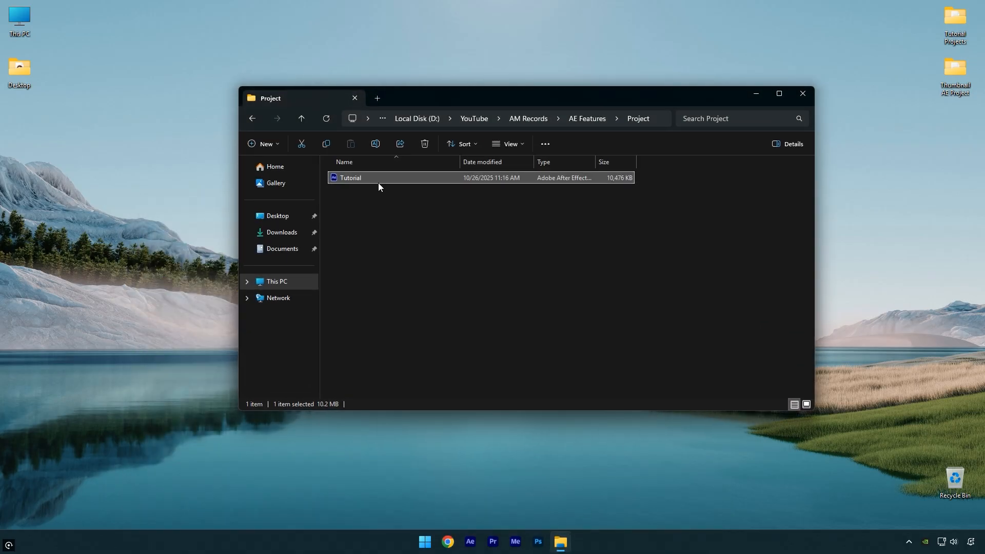
Open Tutorial.aep and launch AM Film v3.jsx from the Window menu
double_click(350, 178)
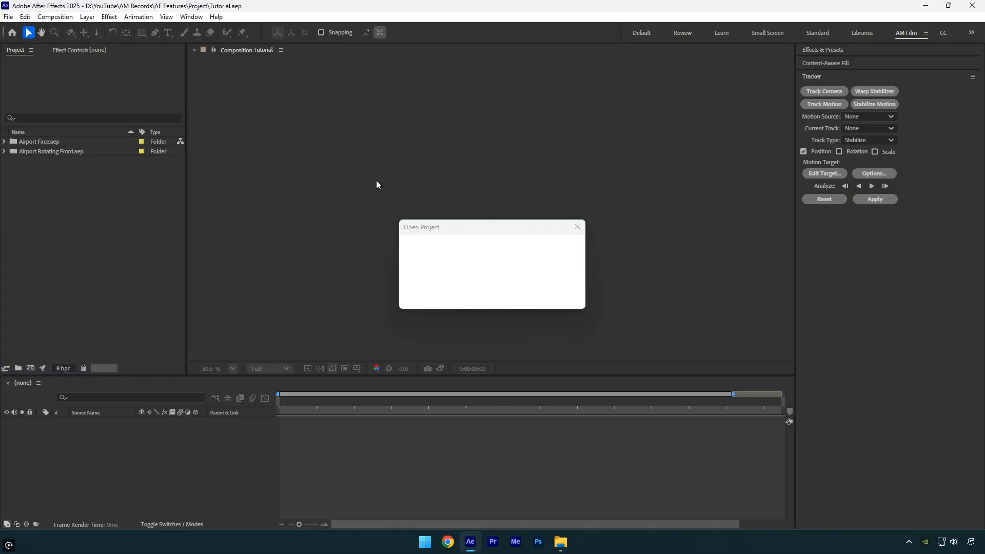
click(190, 16)
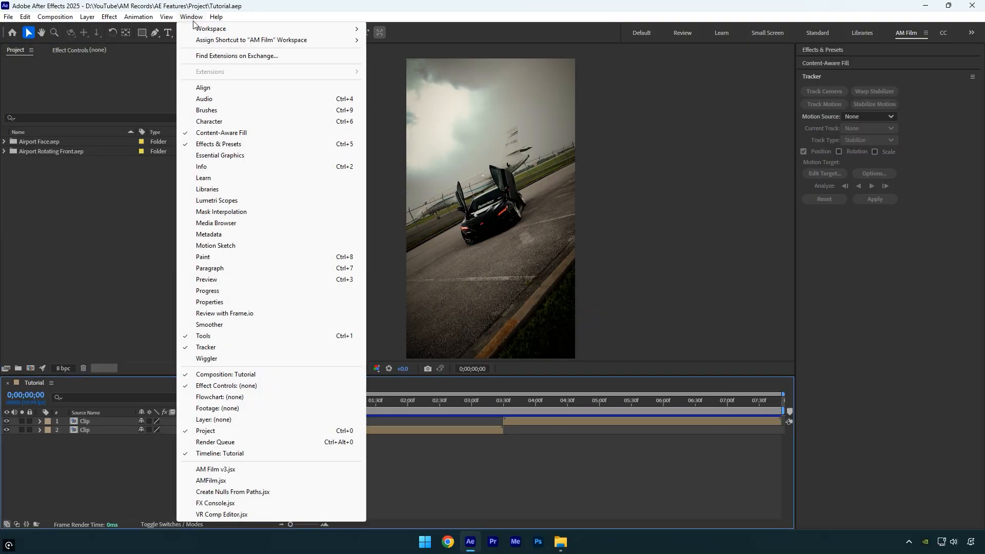
mouse_move(246, 469)
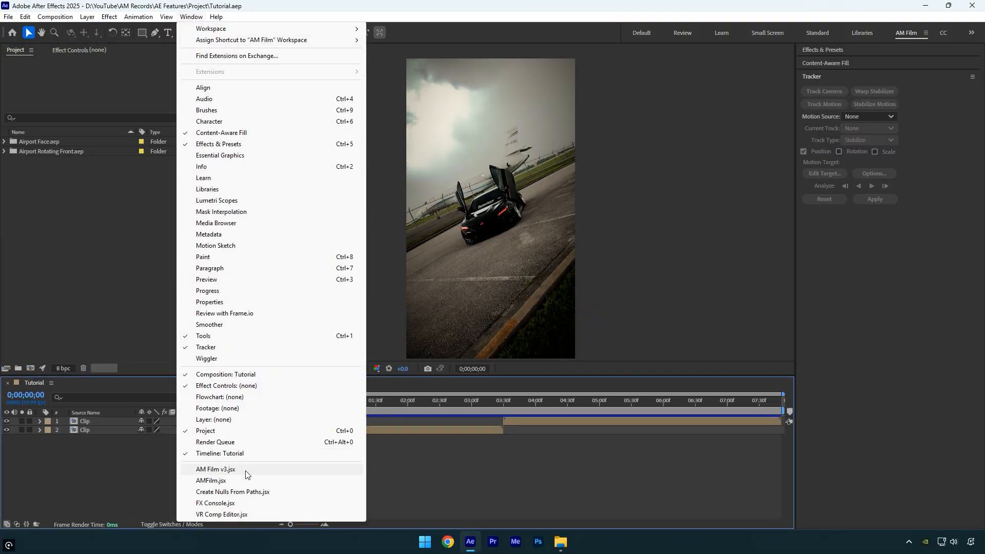
click(216, 472)
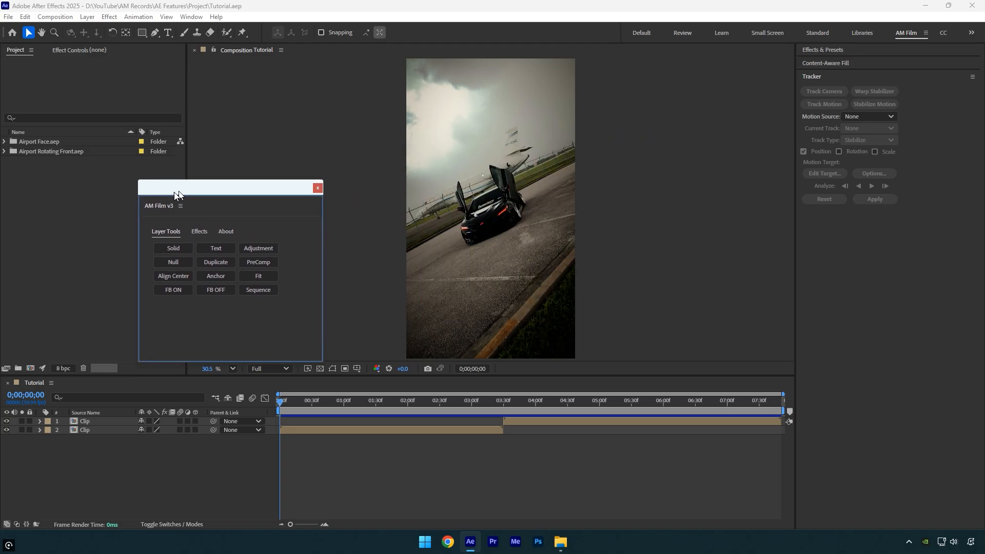
Dock AM Film v3 beneath Tracker on the right and select the top Clip layer
drag(178, 188, 875, 287)
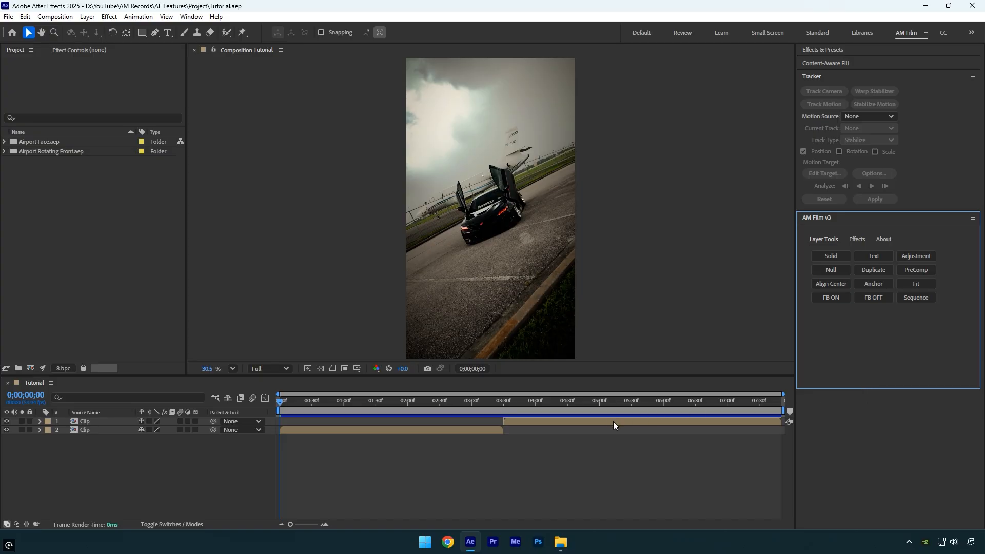
click(85, 421)
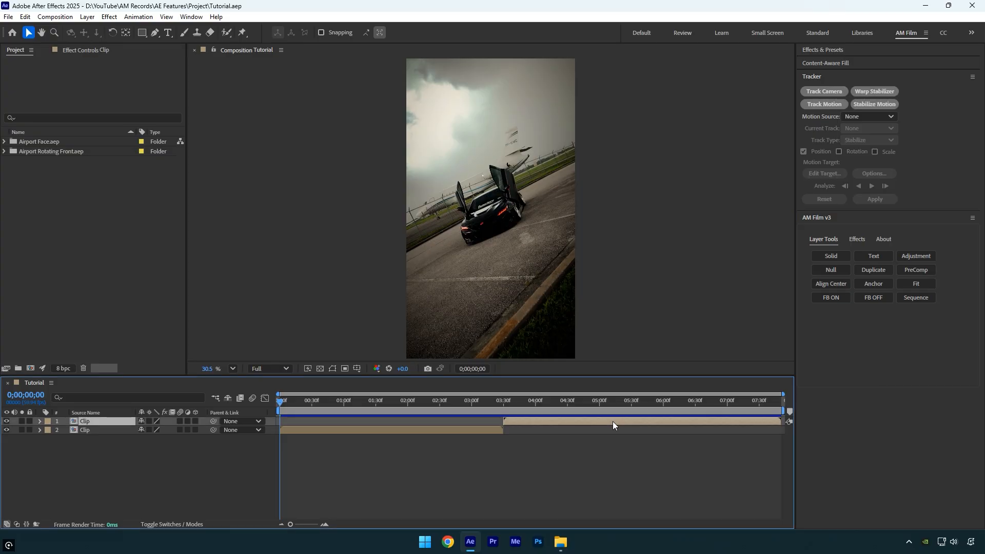
Add a Solid and a Text layer from AM Film v3 Layer Tools, then try PreComp
click(831, 255)
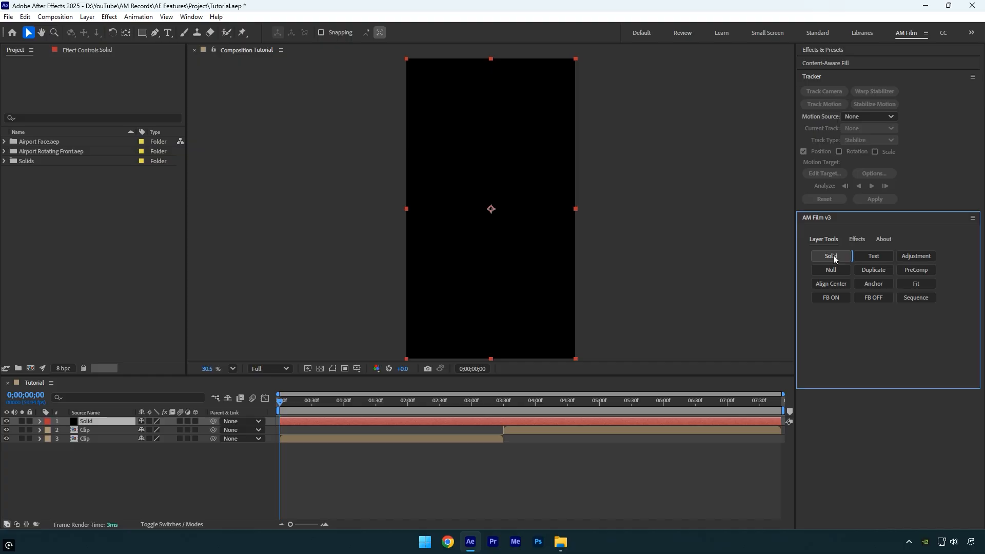
click(873, 255)
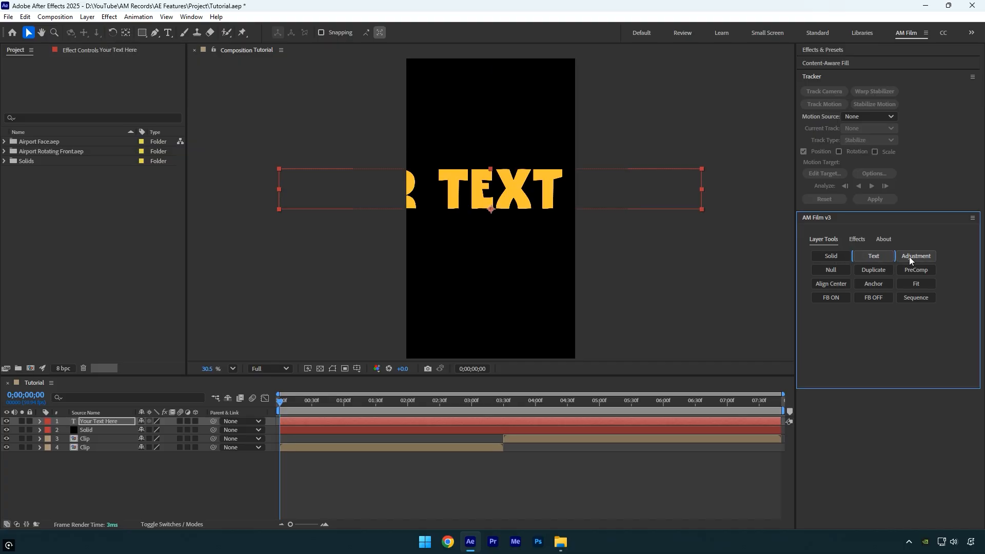
mouse_move(923, 261)
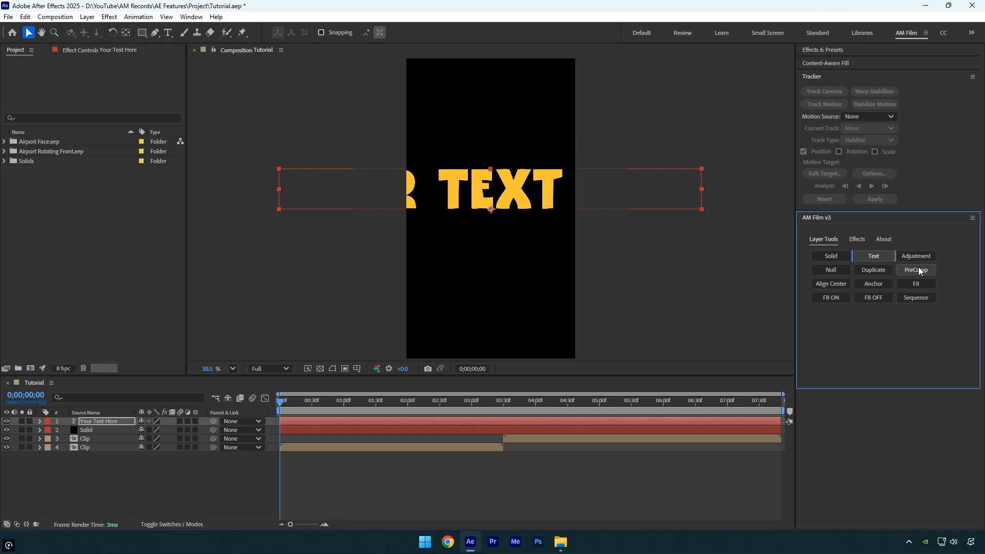
click(915, 270)
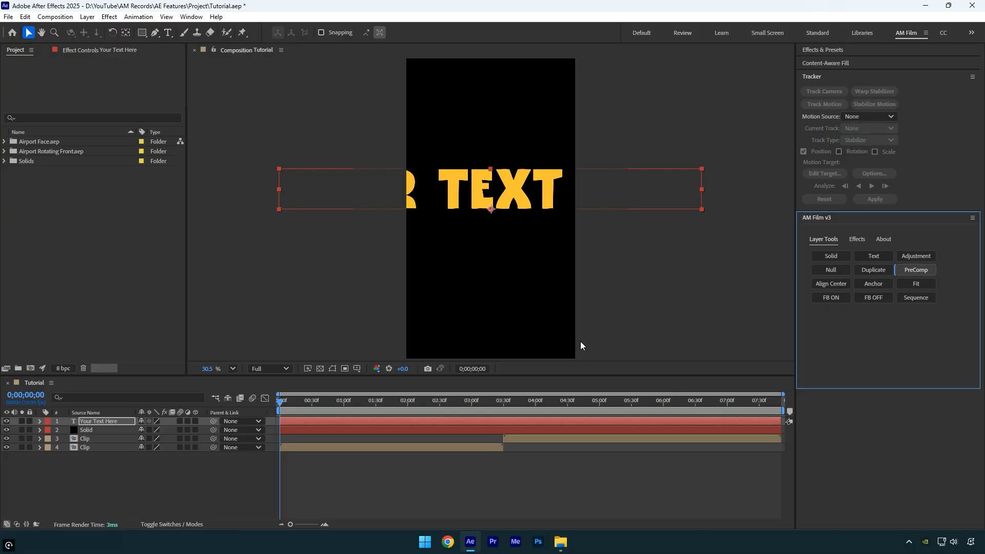
mouse_move(590, 353)
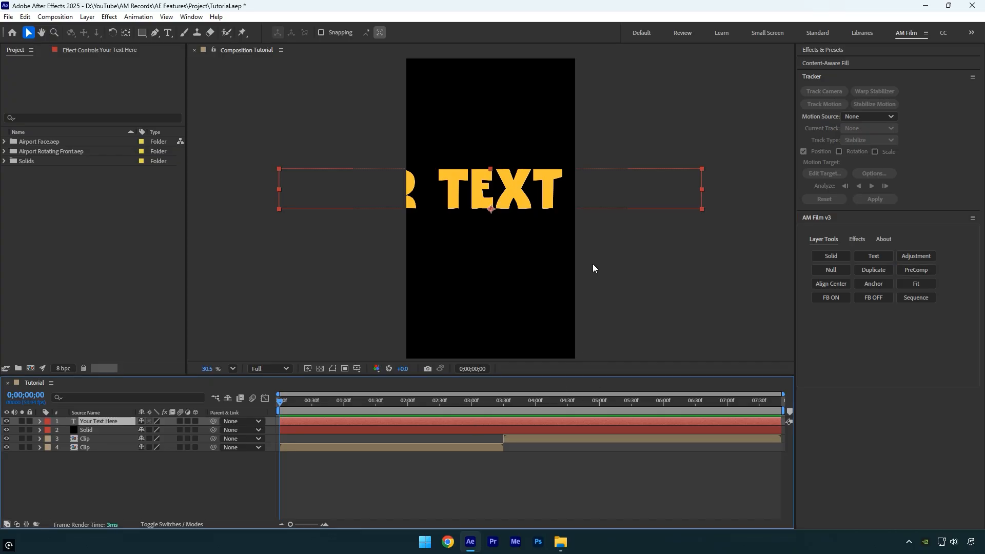
mouse_move(826, 311)
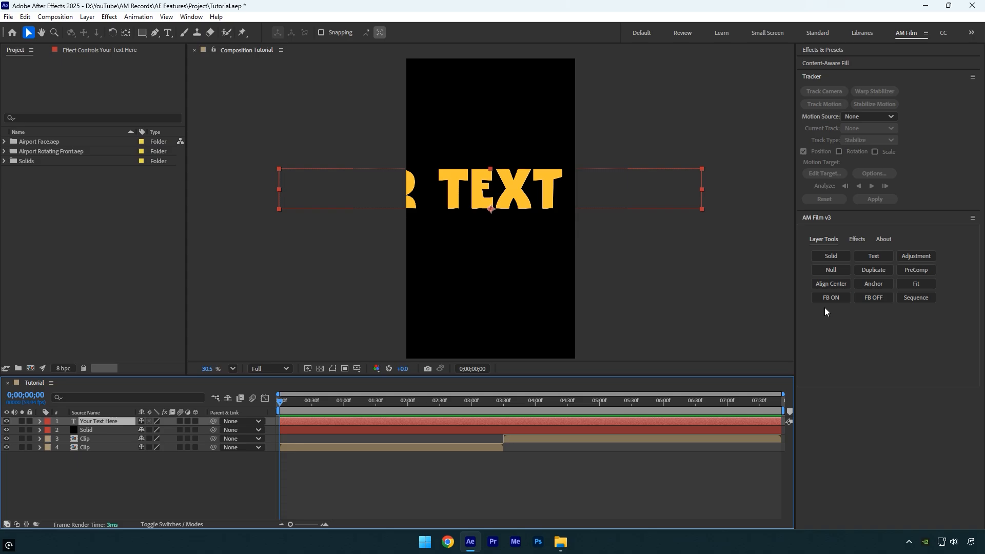
Centre the Your Text Here layer's anchor point and align it centred, then toggle frame blending on and off
click(872, 283)
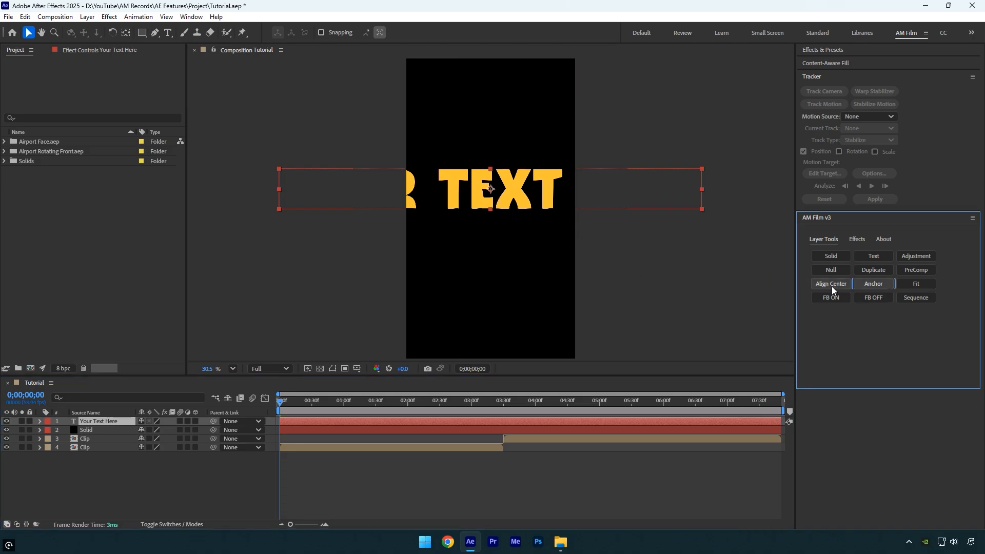
click(829, 283)
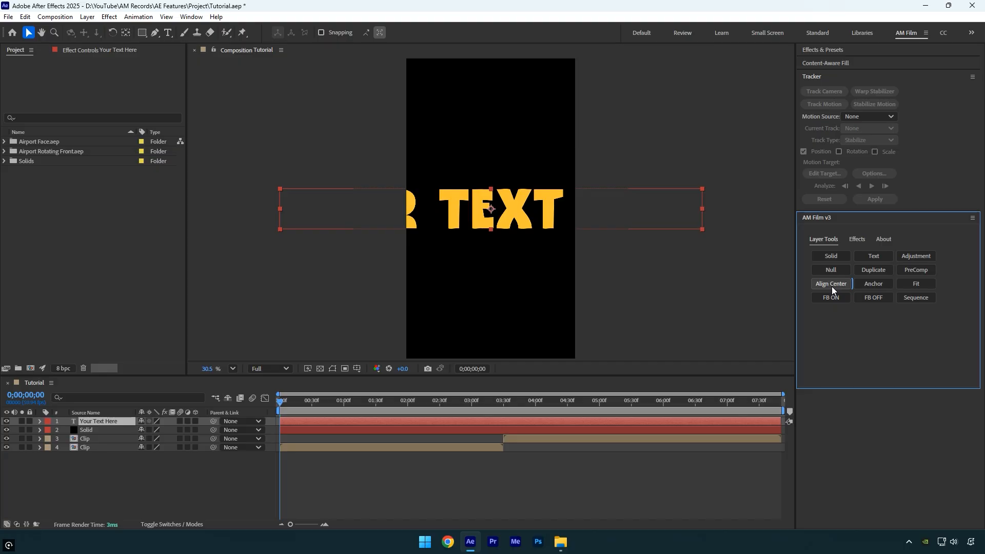
mouse_move(830, 297)
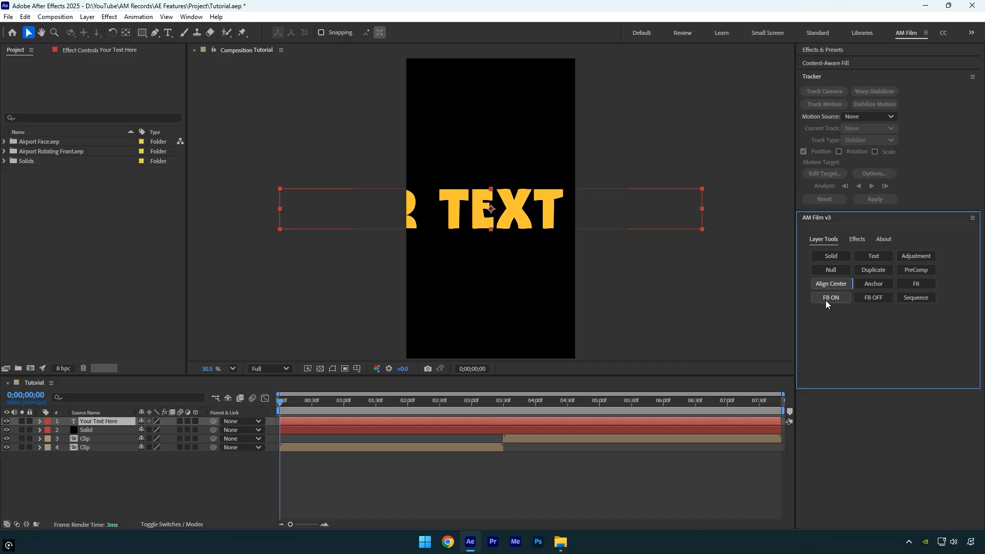
click(872, 297)
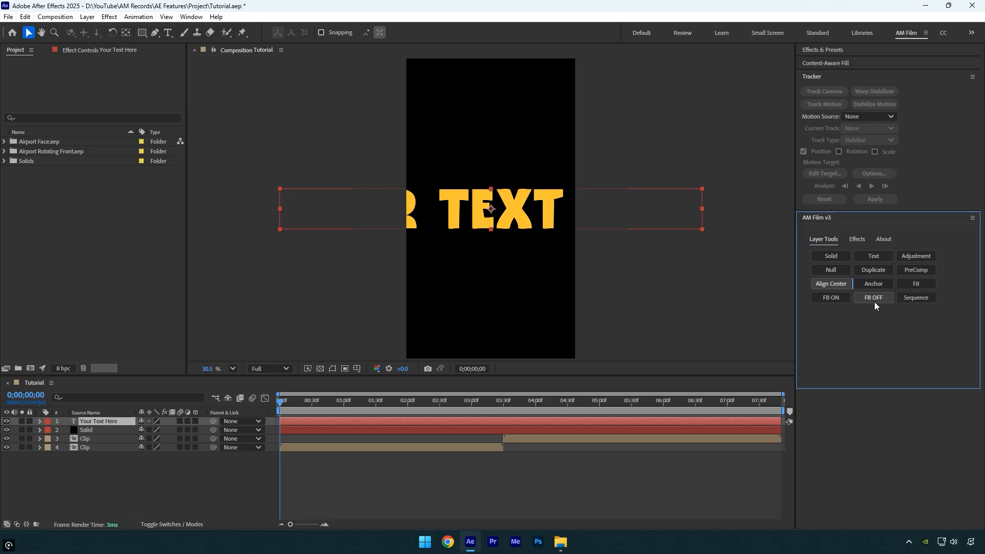
click(830, 297)
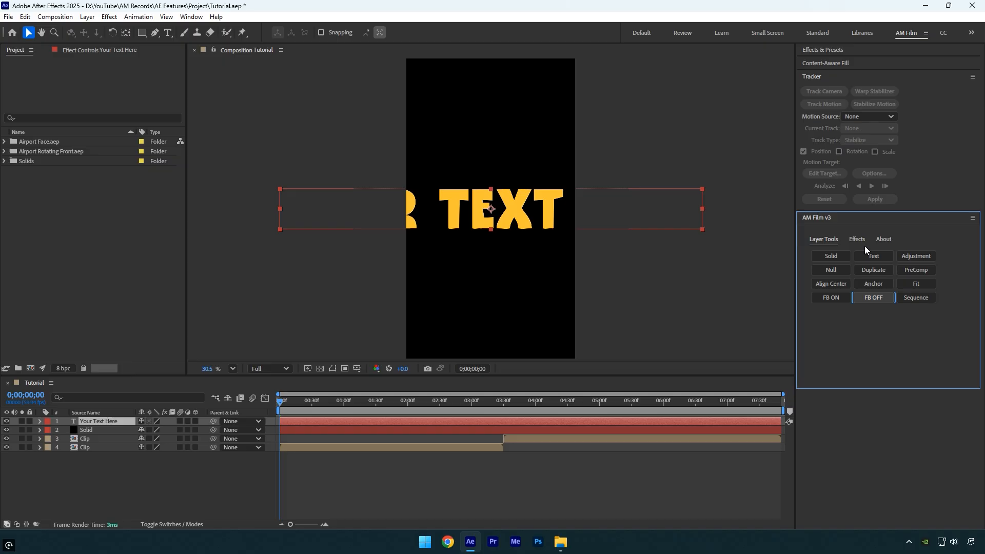
Show AM Film v3's Effects preset buttons and bring up File Explorer on the After Effects 2025 Documents folder
click(856, 238)
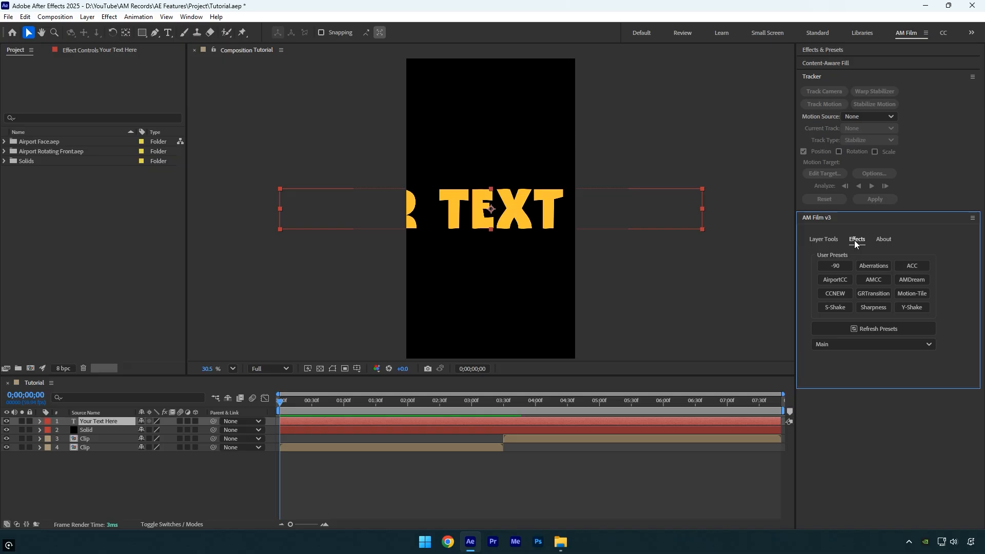
click(424, 540)
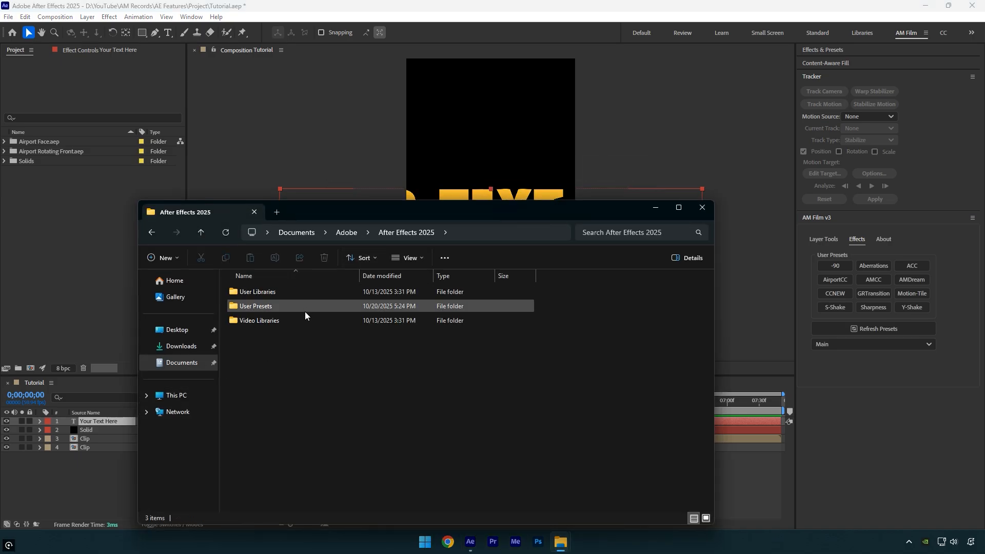
Browse the User Presets folder's preset files, then open AM Film v3's preset collection dropdown
double_click(255, 306)
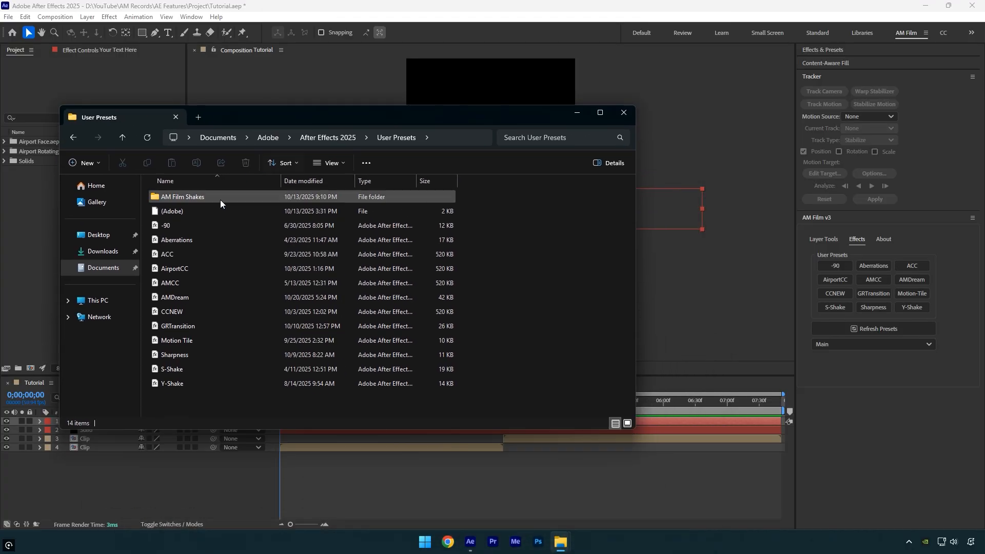
click(182, 197)
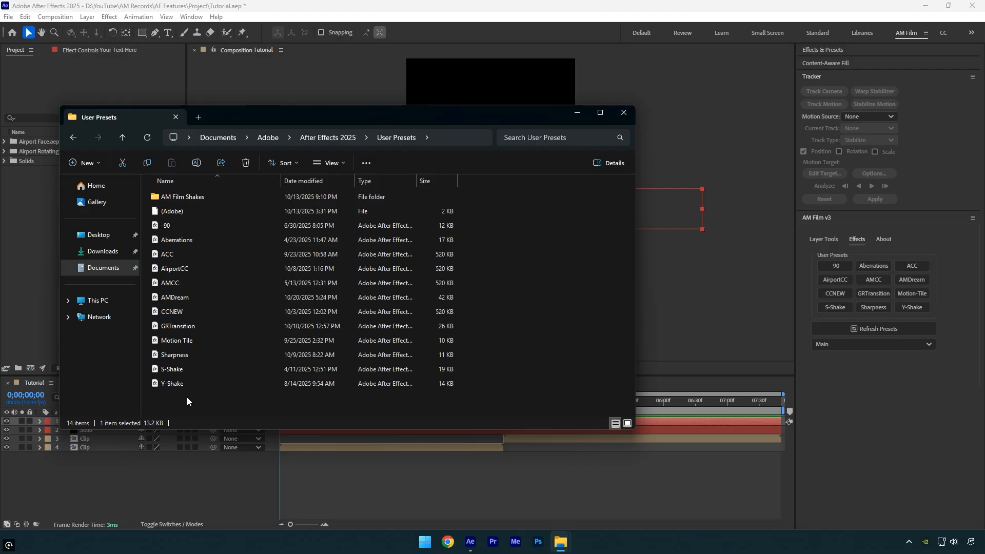
click(197, 193)
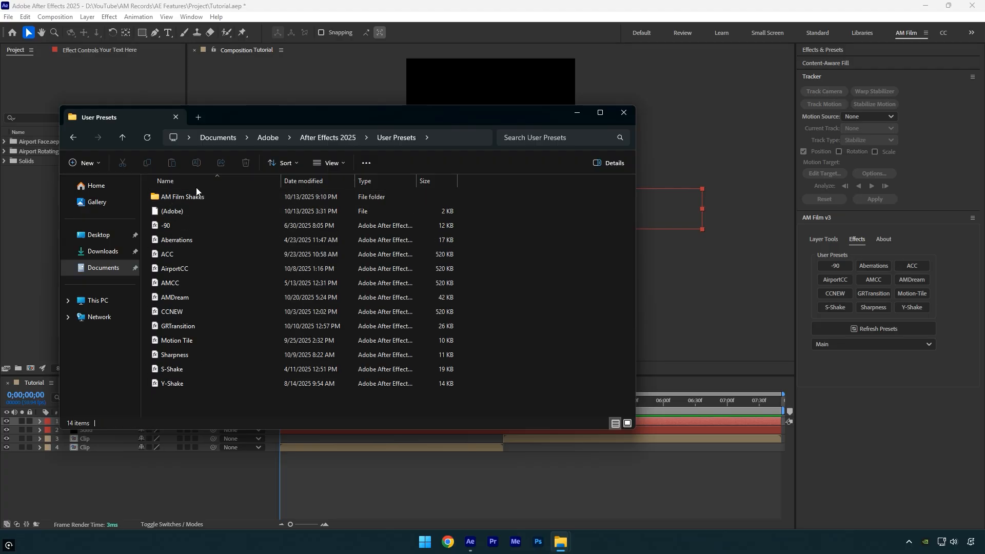
mouse_move(853, 360)
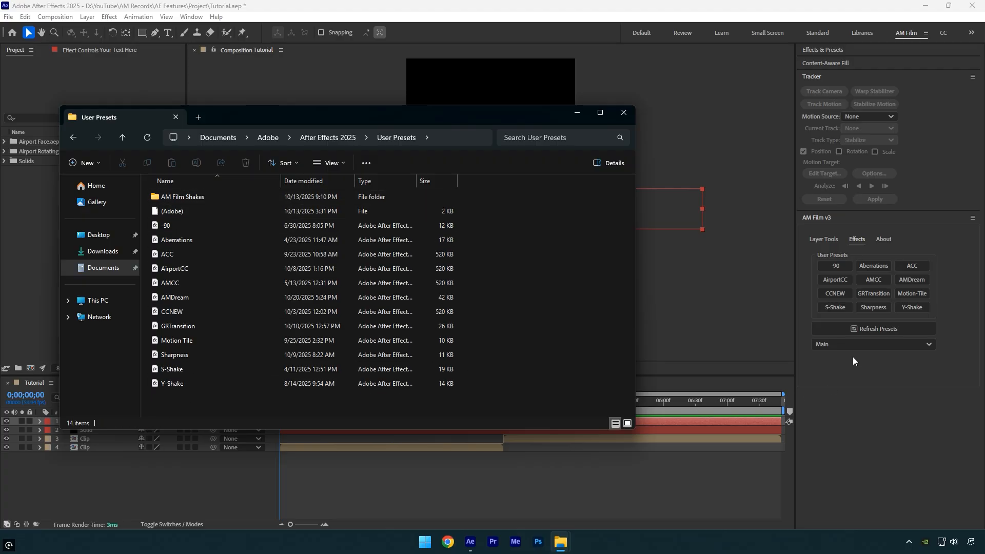
click(872, 344)
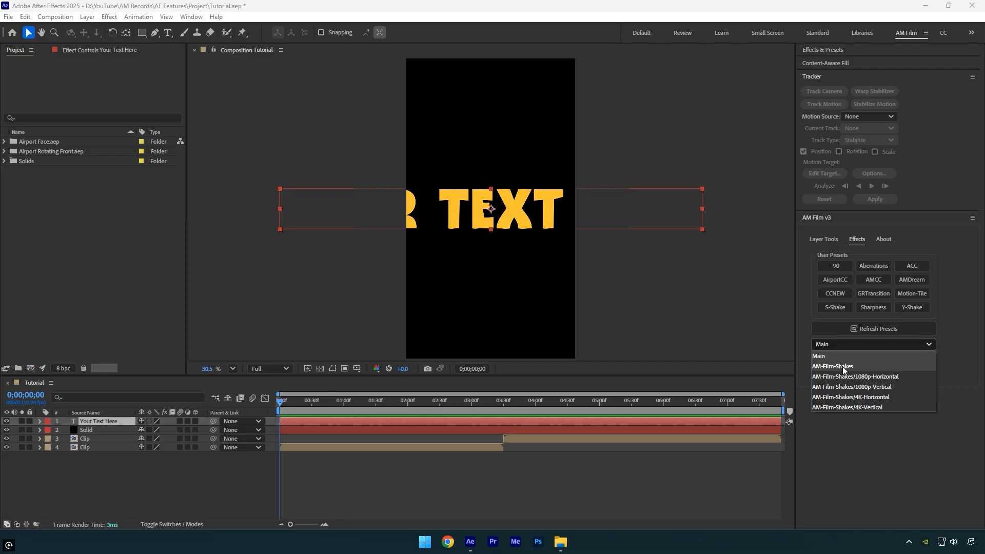
mouse_move(884, 414)
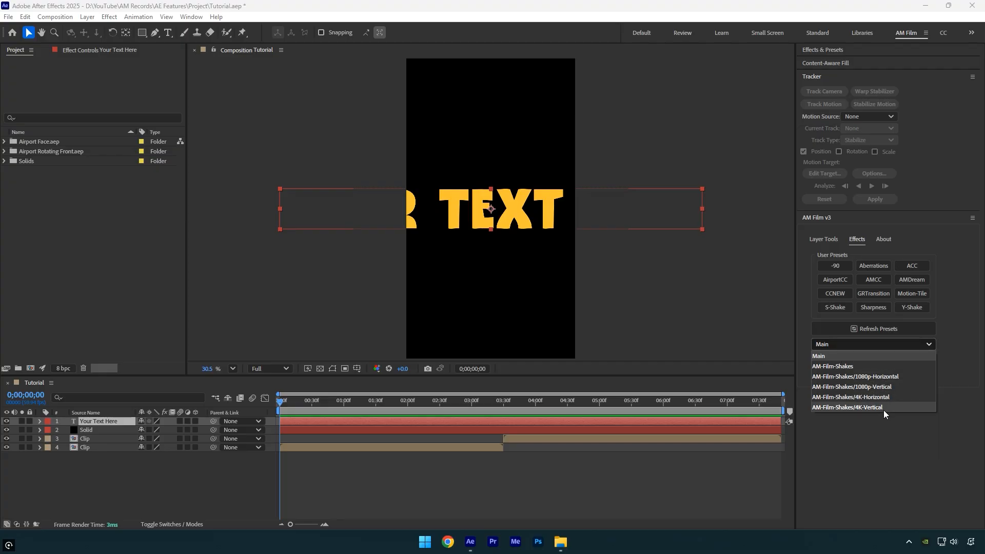
Choose AM-Film-Shakes/1080p-Vertical in the AM Film v3 preset dropdown
click(853, 386)
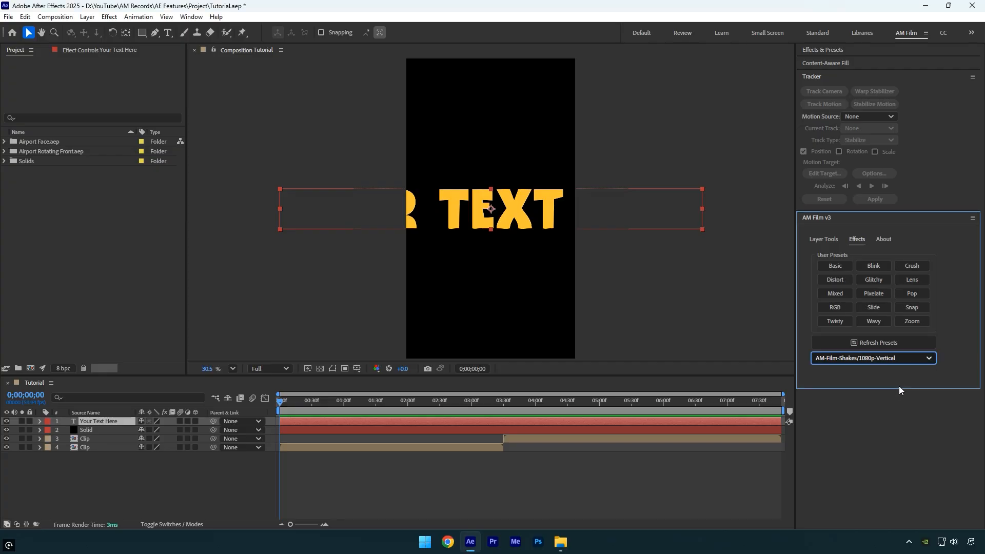
mouse_move(947, 329)
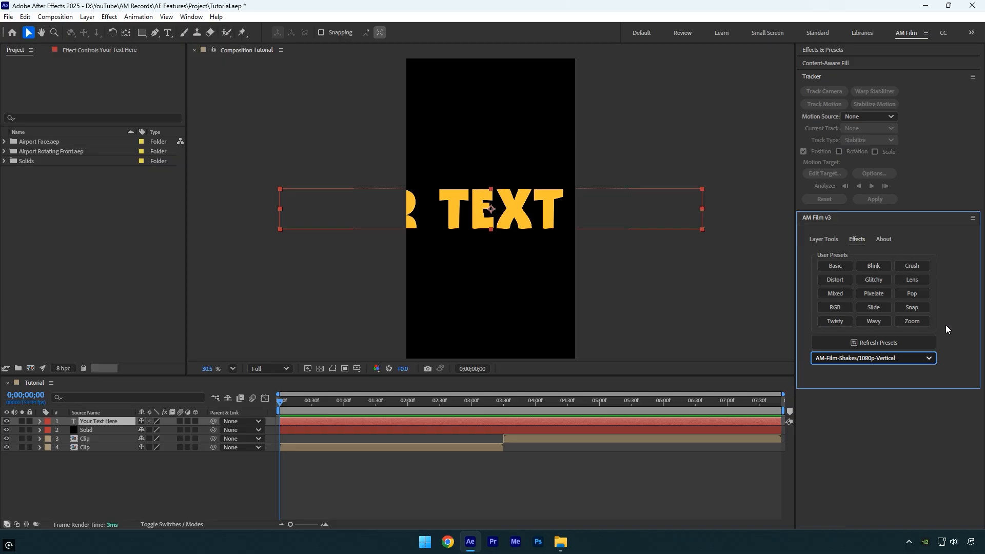